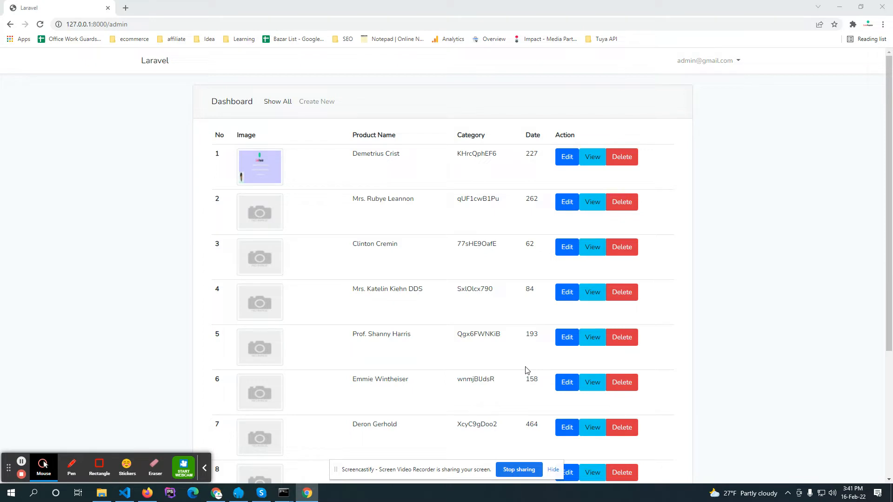
pyautogui.moveTo(88, 497)
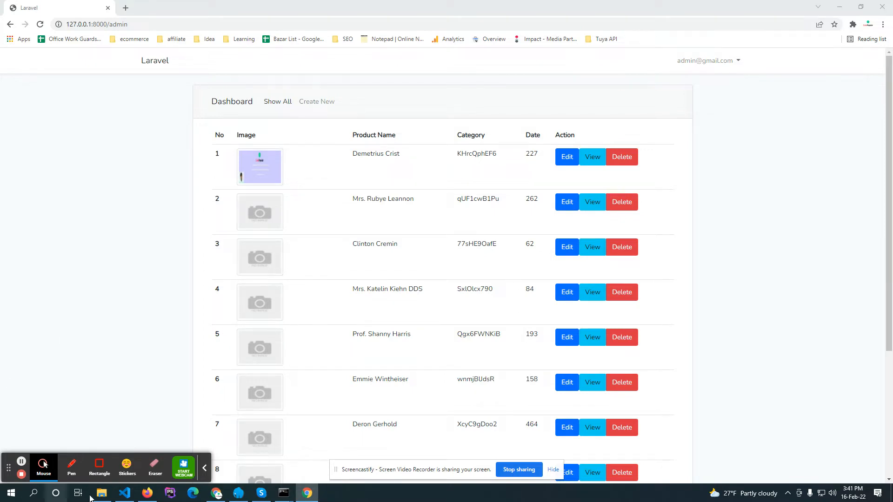
# Delete the Clinton Cremin product in the Chrome dashboard and return to app.js in the editor.
pyautogui.click(124, 493)
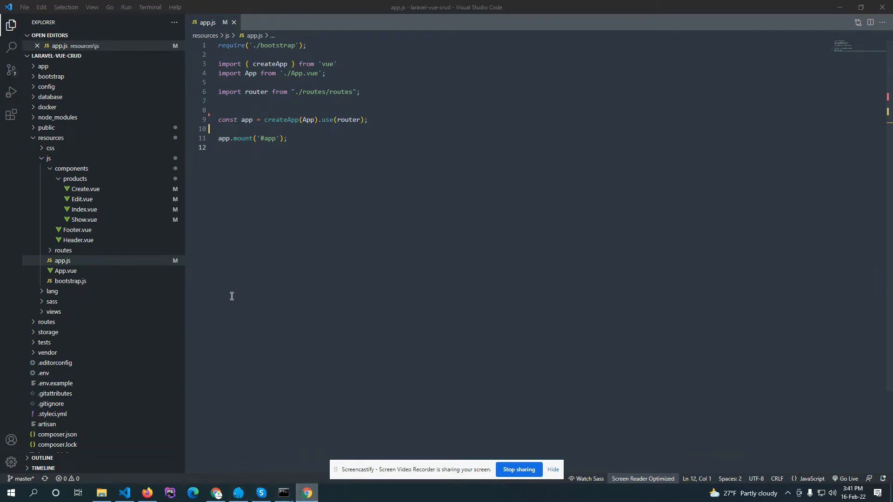
pyautogui.click(306, 493)
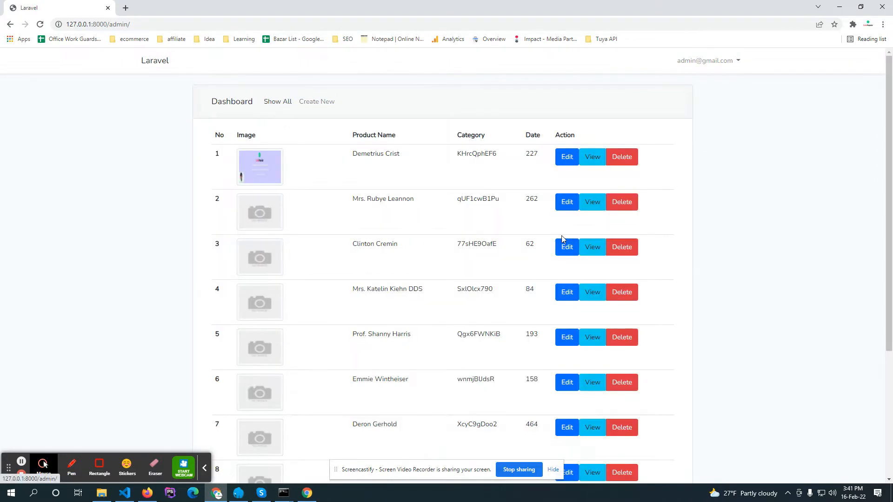
pyautogui.click(622, 247)
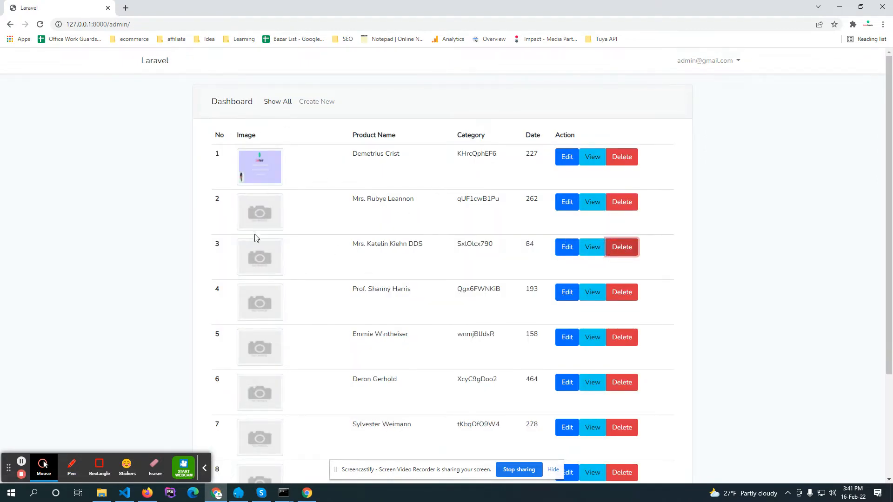
pyautogui.click(123, 493)
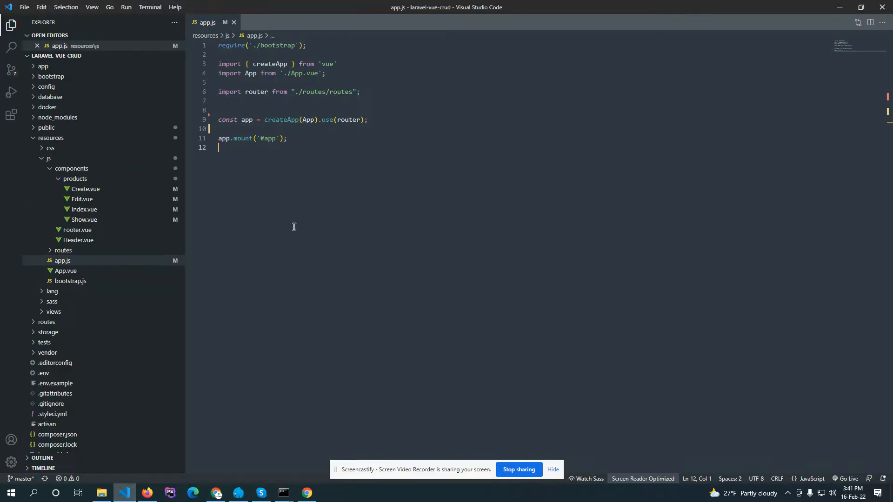
pyautogui.click(84, 189)
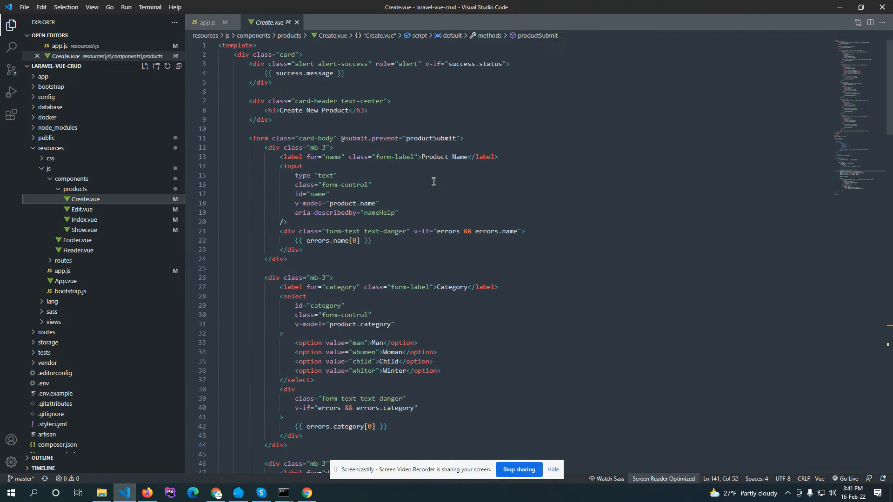
pyautogui.click(82, 210)
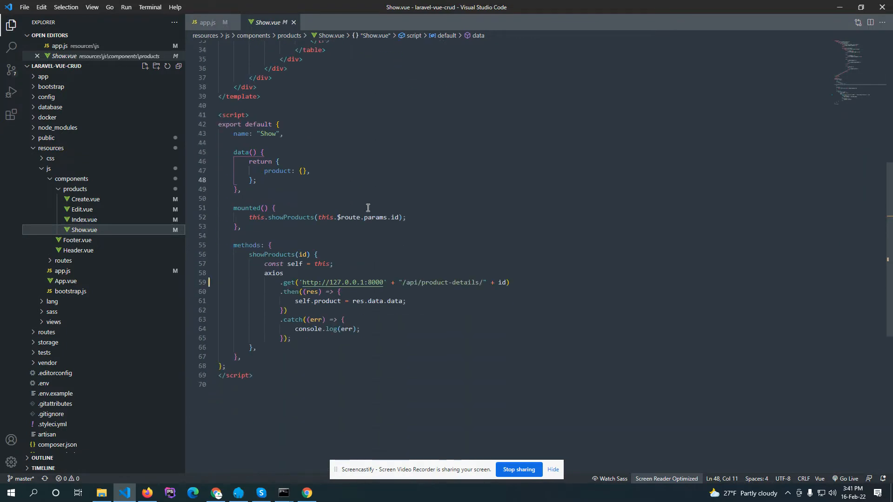
pyautogui.doubleClick(342, 282)
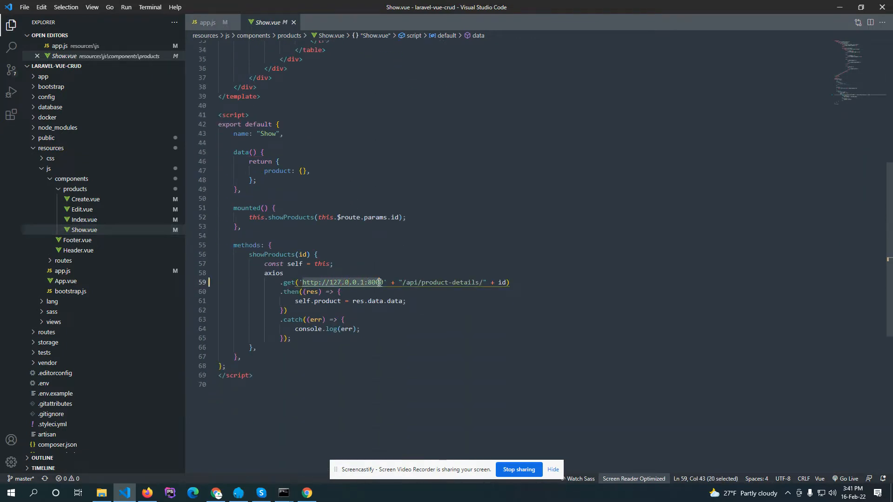
pyautogui.click(83, 219)
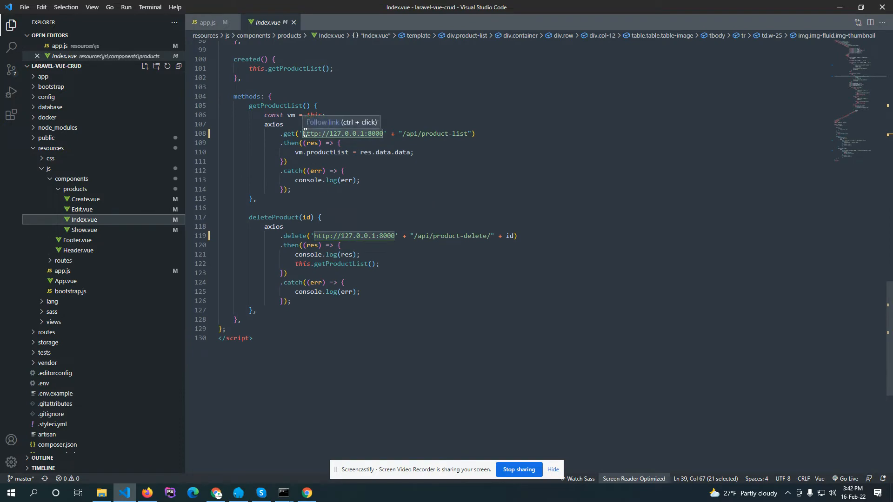
pyautogui.click(83, 210)
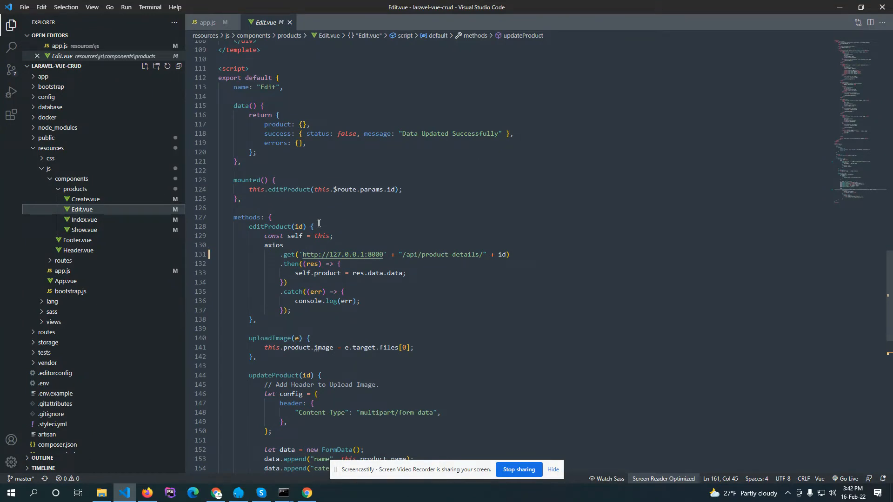
pyautogui.click(85, 199)
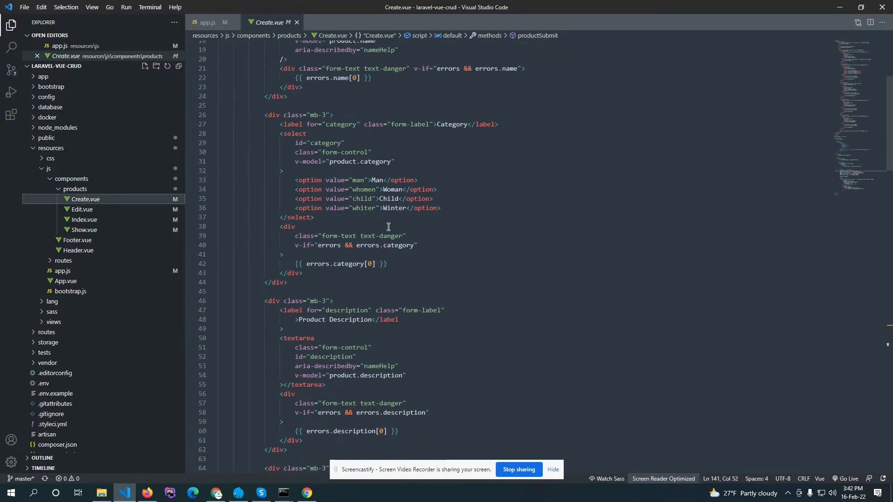
pyautogui.scroll(-3)
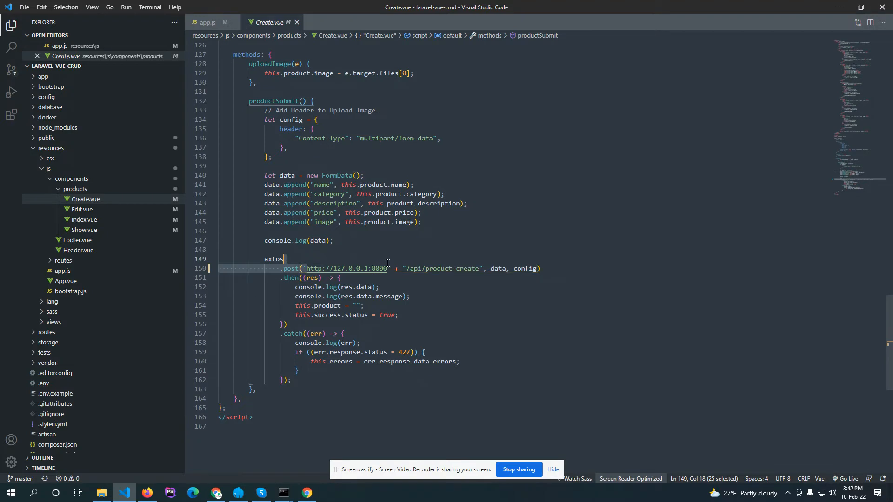
pyautogui.click(207, 23)
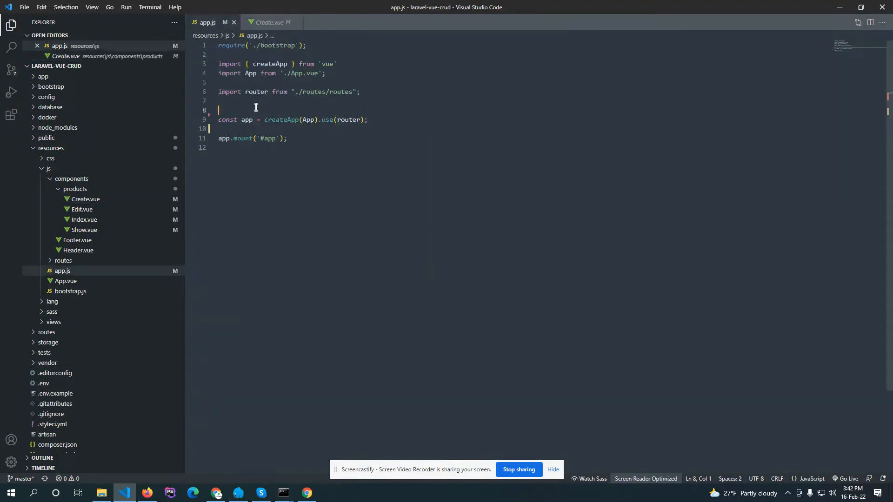
# Declare const myGlobalVariable = { above the createApp line in app.js.
pyautogui.press('enter')
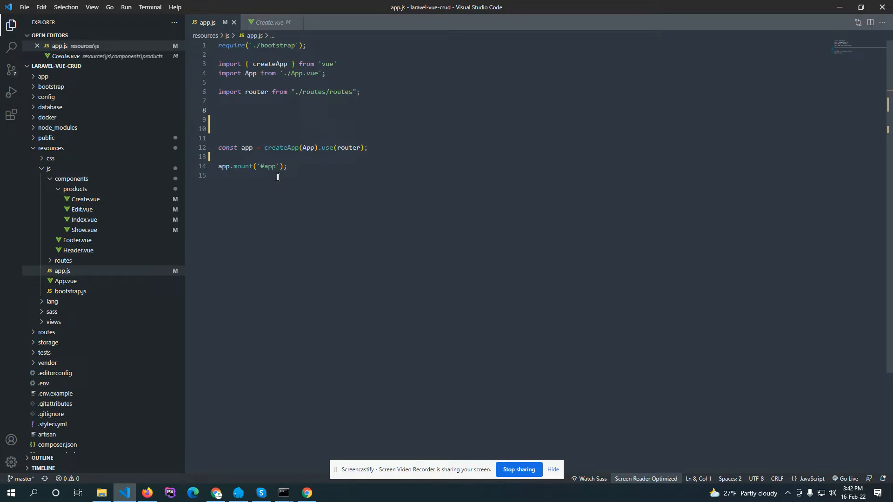
pyautogui.write('const')
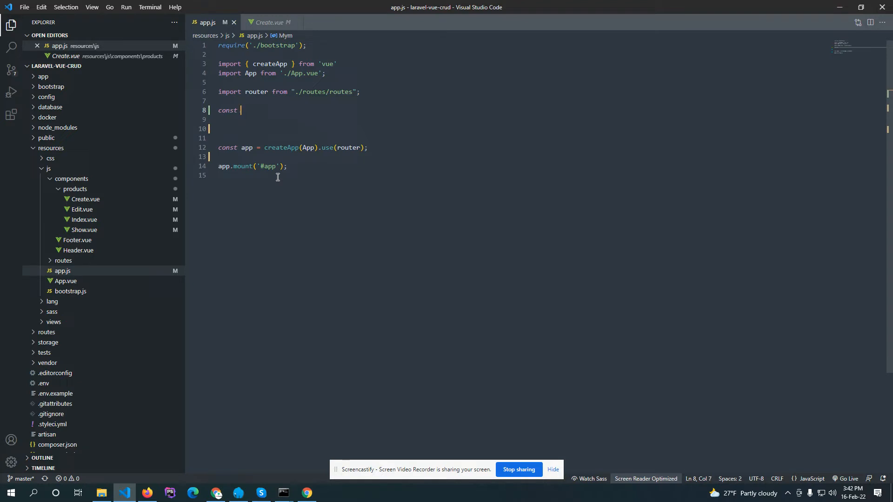
pyautogui.write('myGlobal')
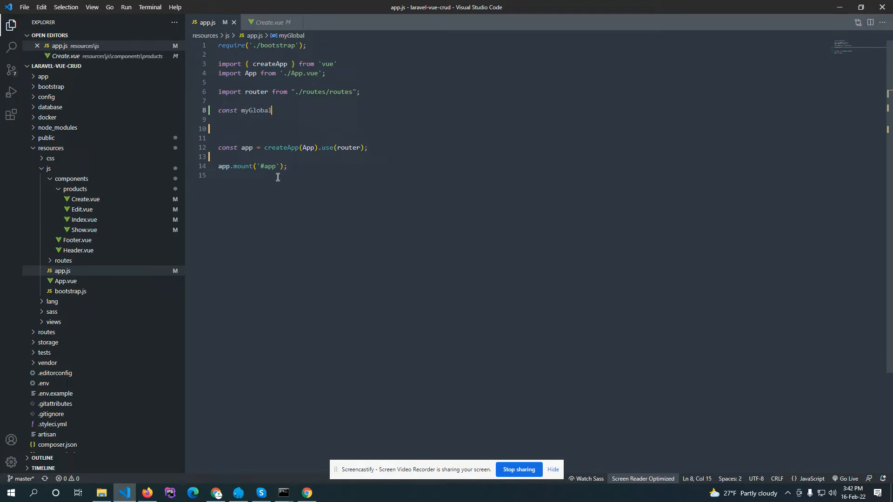
pyautogui.write('Vari')
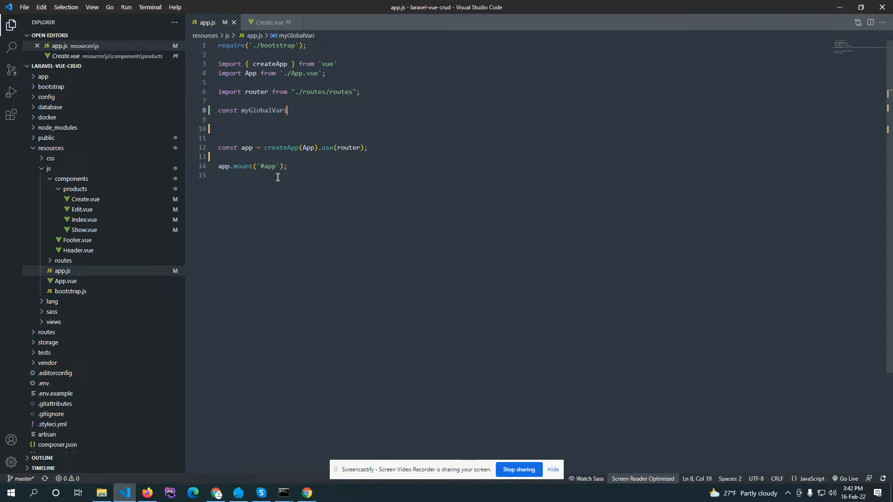
pyautogui.write('able')
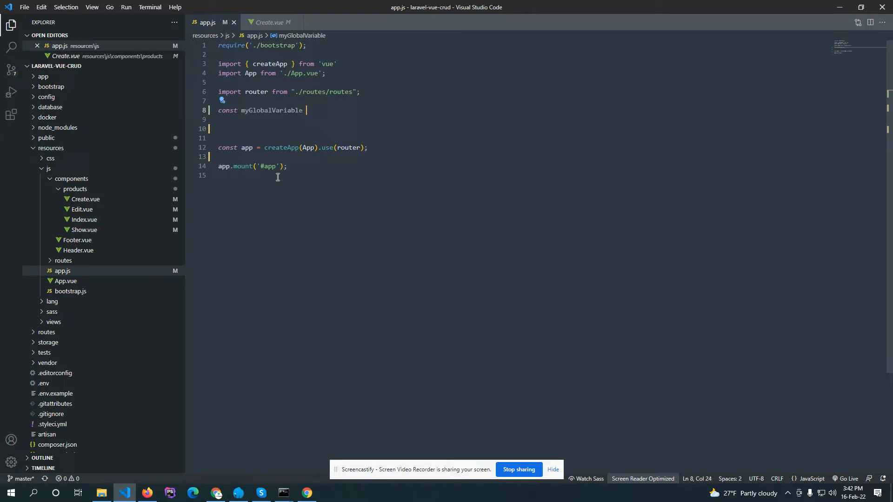
pyautogui.write('= {')
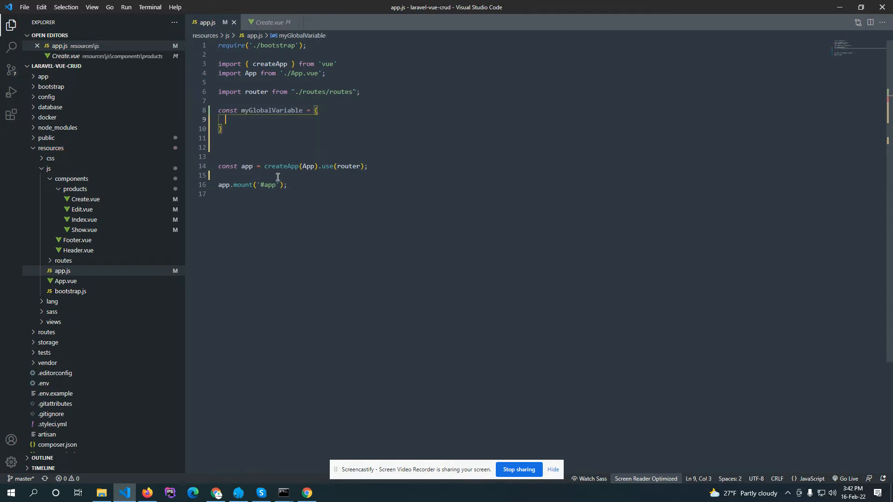
# Give myGlobalVariable a data() function returning { base_url: '' }.
pyautogui.write('data()')
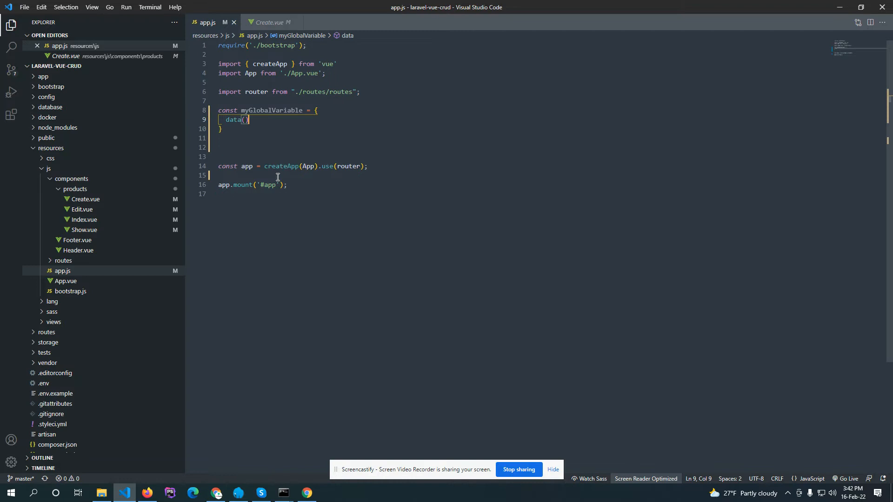
pyautogui.write('{')
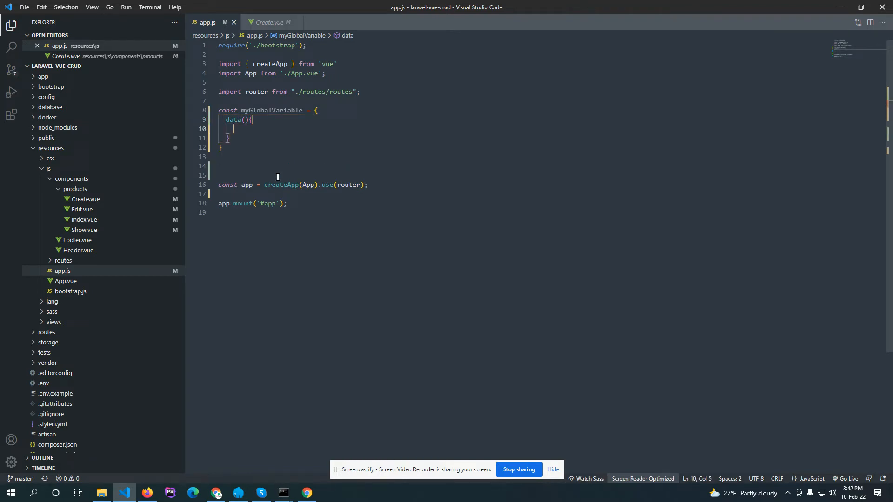
pyautogui.write('return')
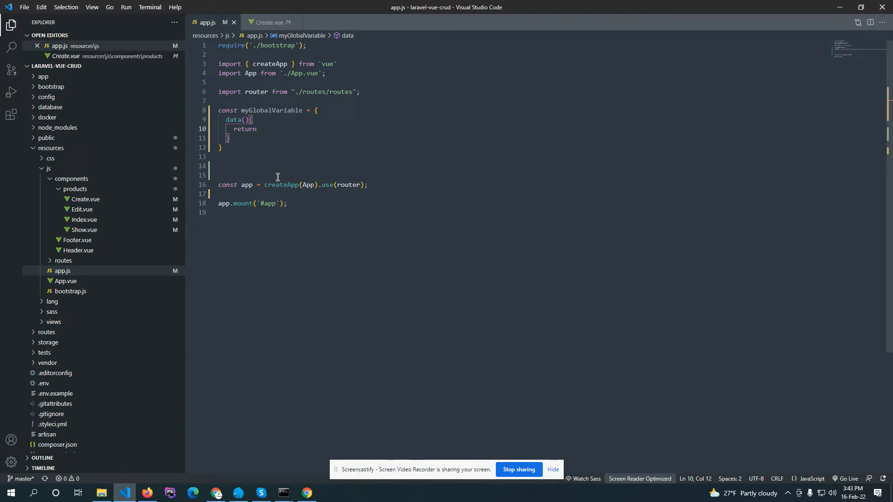
pyautogui.write('{}')
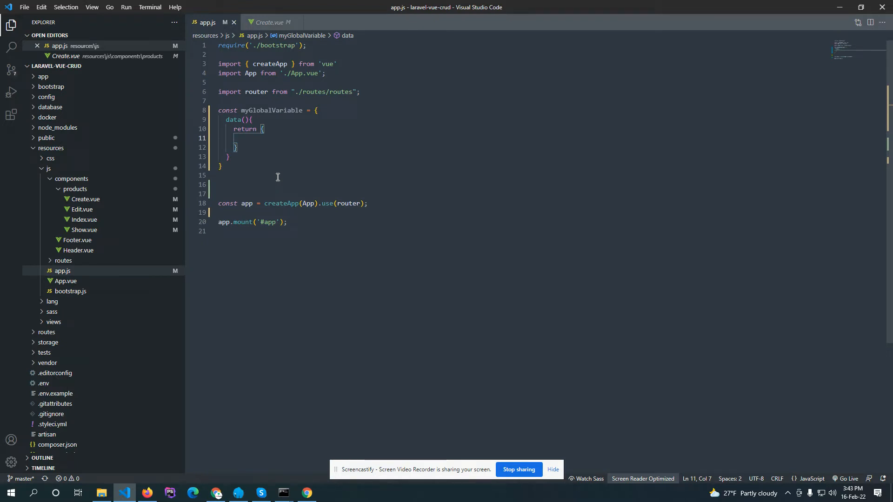
pyautogui.write('base_')
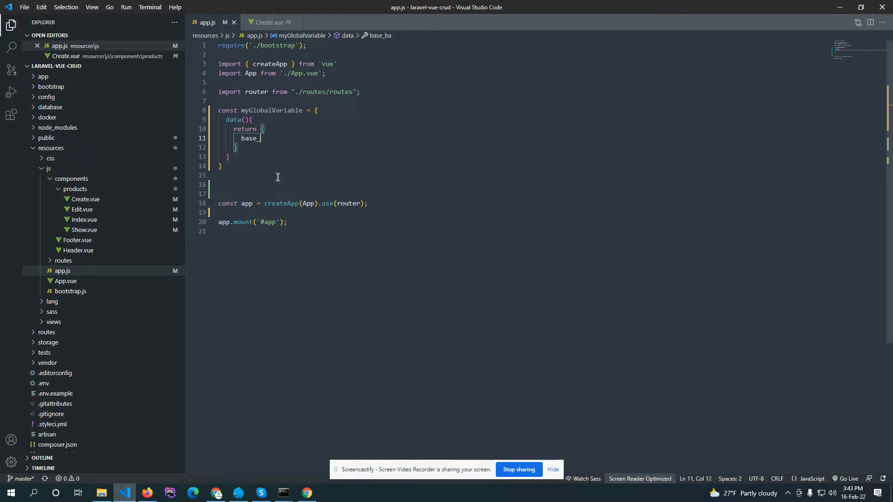
pyautogui.write('url:')
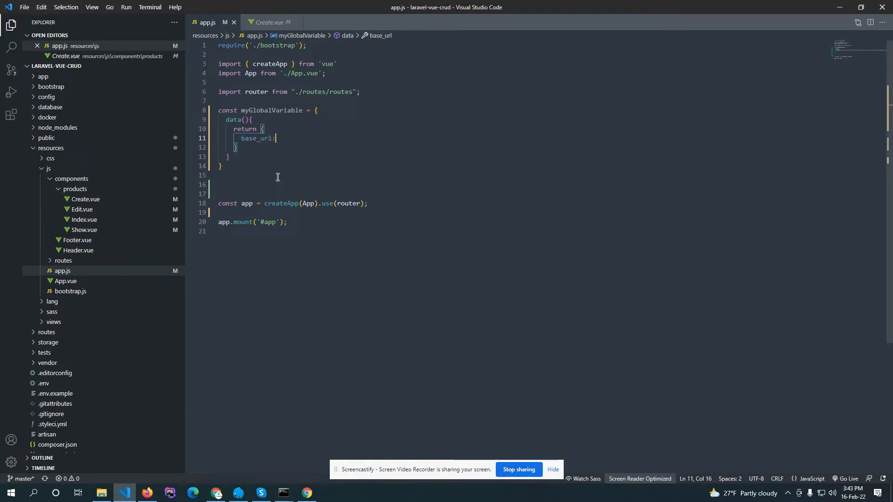
pyautogui.write("''")
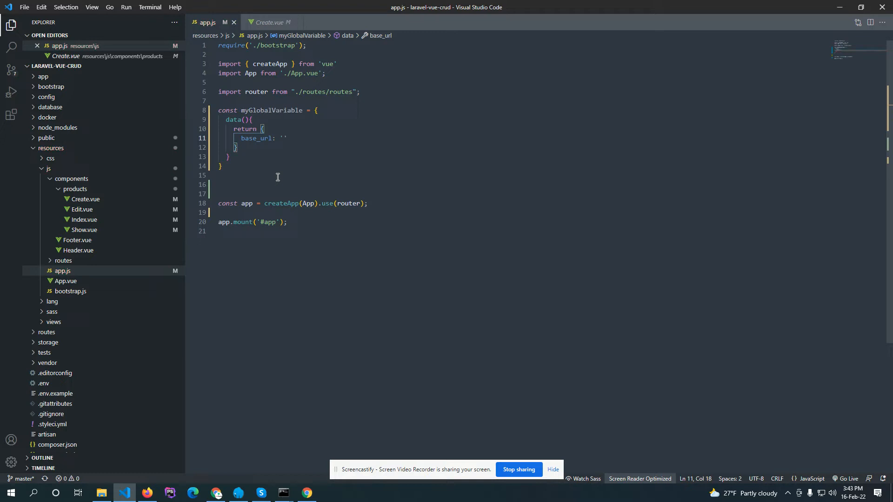
pyautogui.click(271, 22)
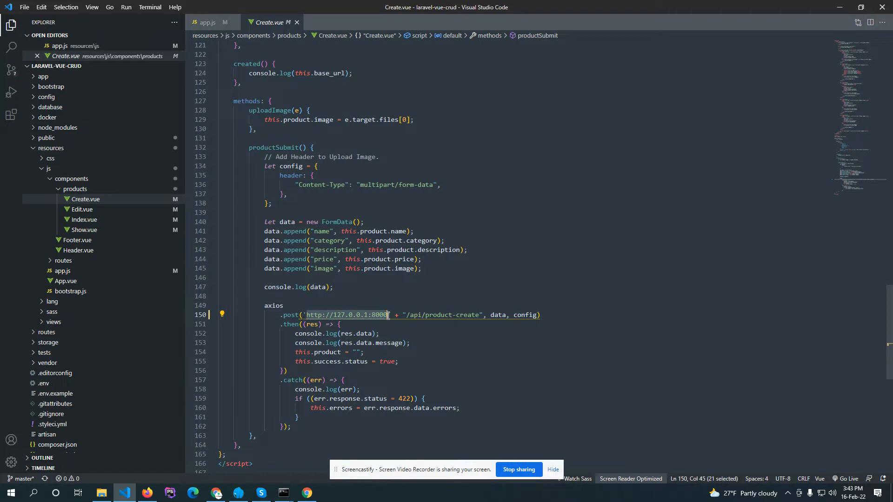
pyautogui.click(208, 23)
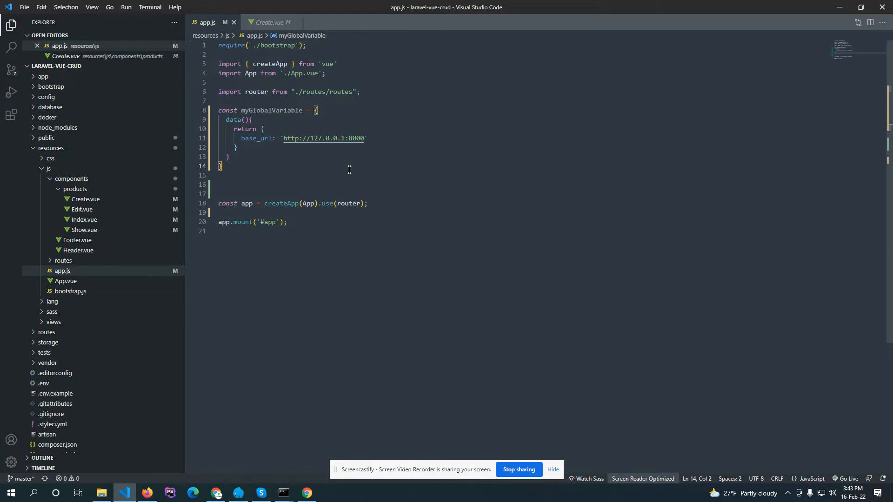
pyautogui.doubleClick(272, 110)
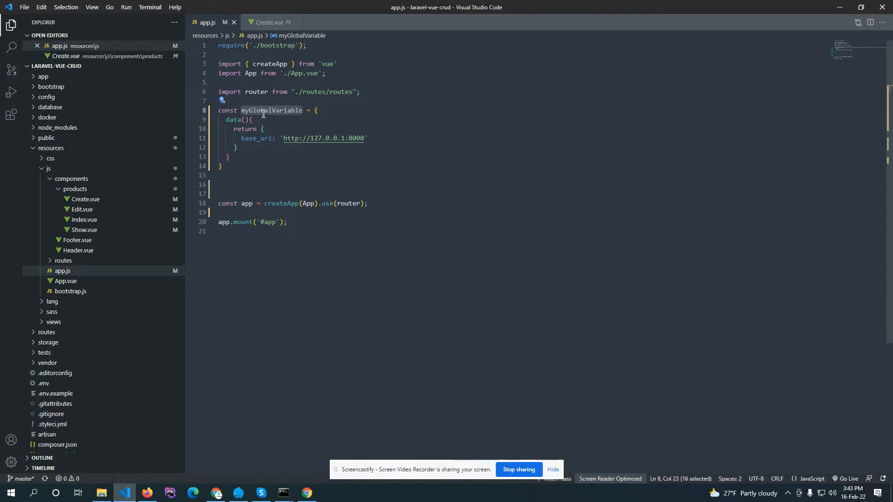
pyautogui.click(283, 245)
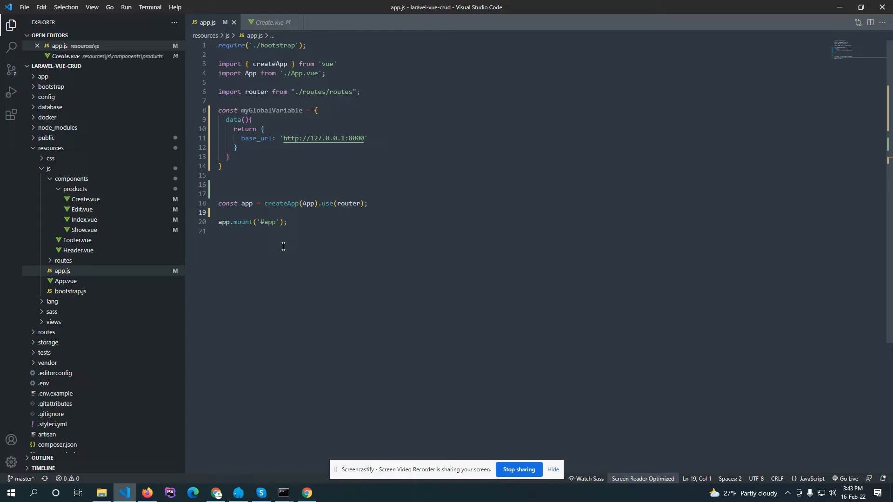
# Add an app.mixin() call on the line before app.mount('#app').
pyautogui.write('ap')
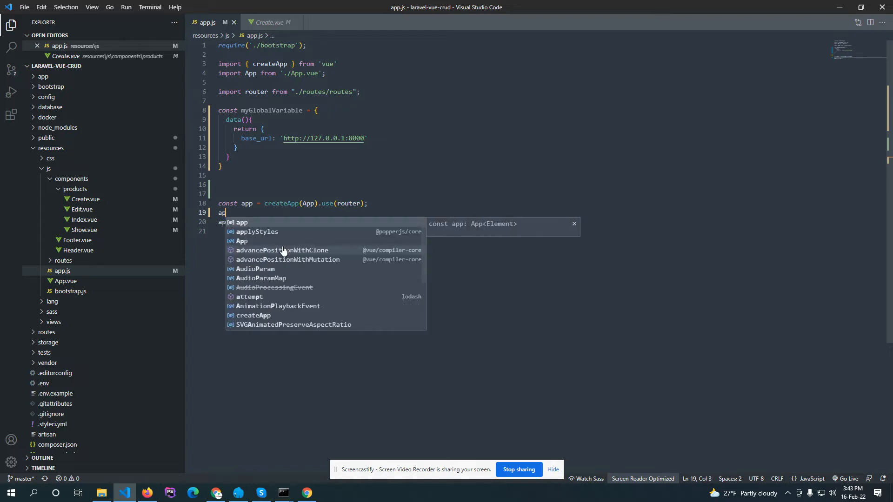
pyautogui.write('p.mixin')
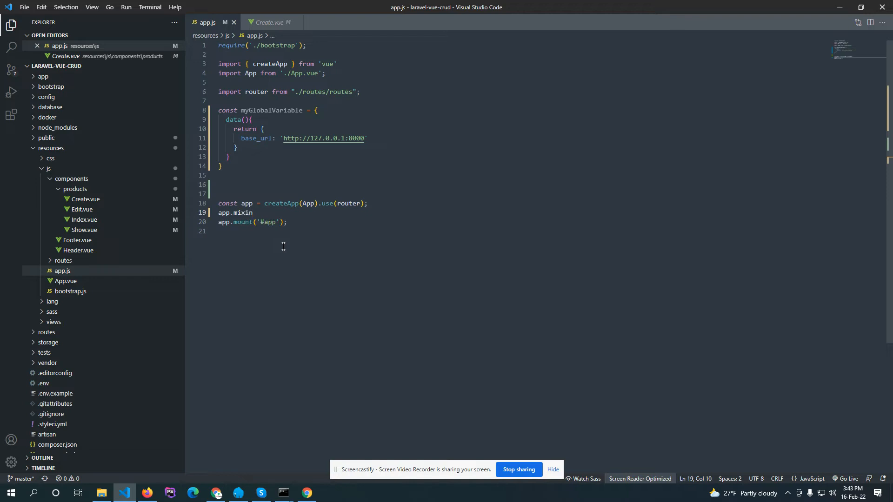
pyautogui.write('()')
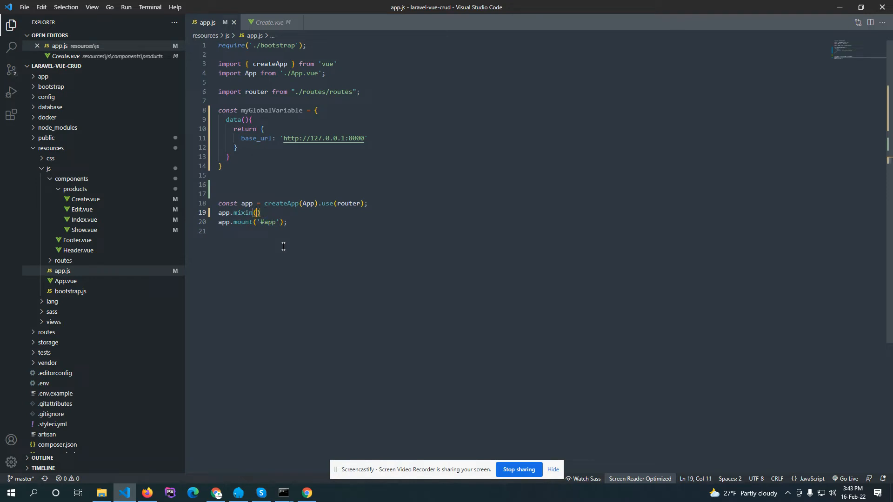
# Pass myGlobalVariable into app.mixin() to register it as a global mixin.
pyautogui.write('myGlobalVariable')
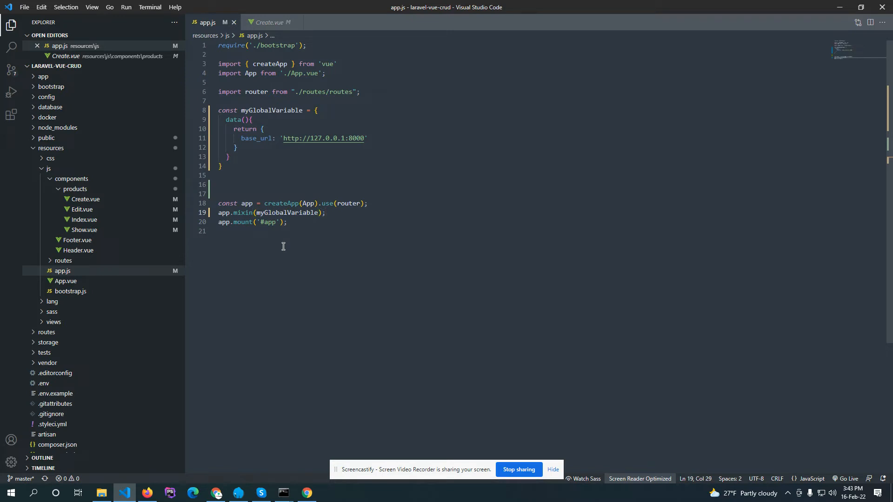
pyautogui.moveTo(260, 138)
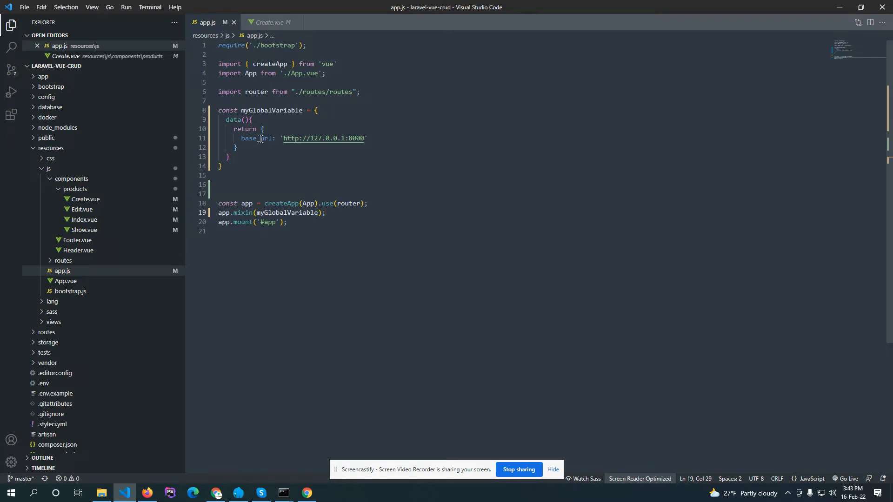
pyautogui.doubleClick(256, 138)
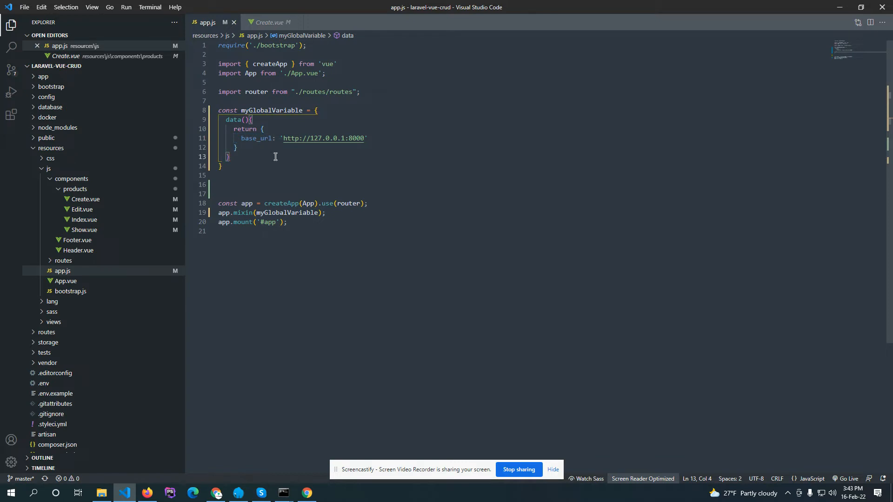
pyautogui.click(268, 22)
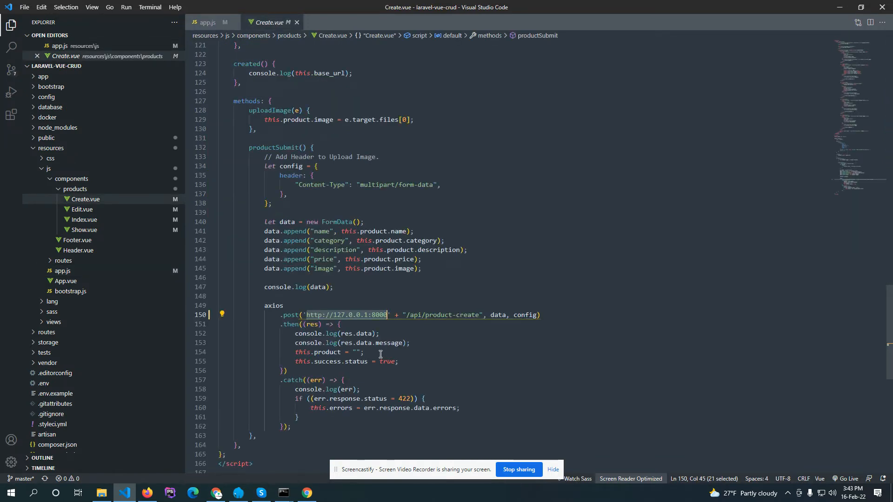
pyautogui.press('Delete')
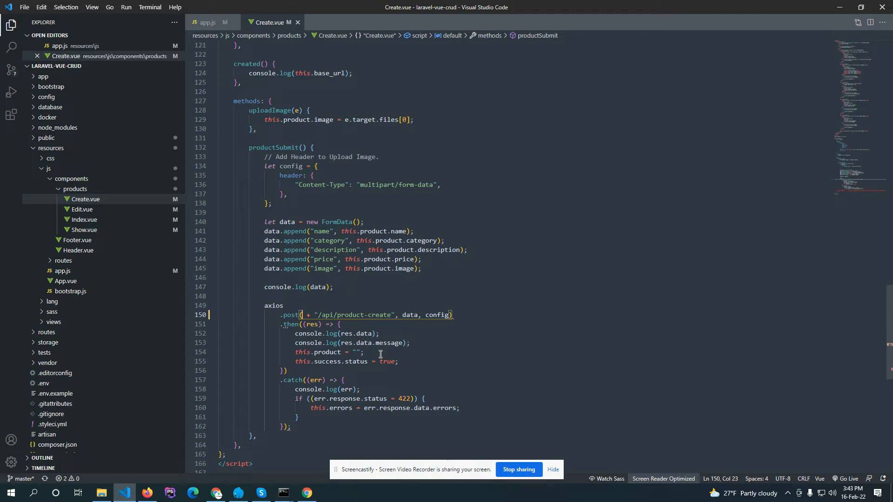
pyautogui.write('this.base_url')
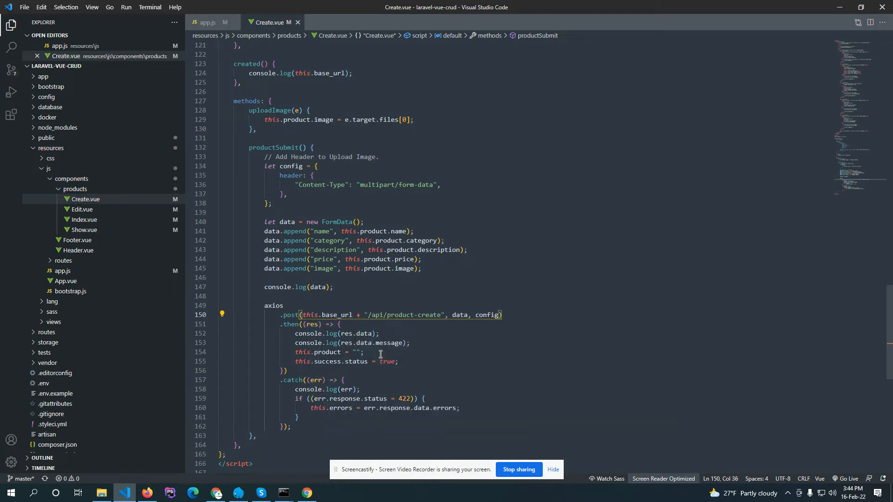
pyautogui.click(313, 147)
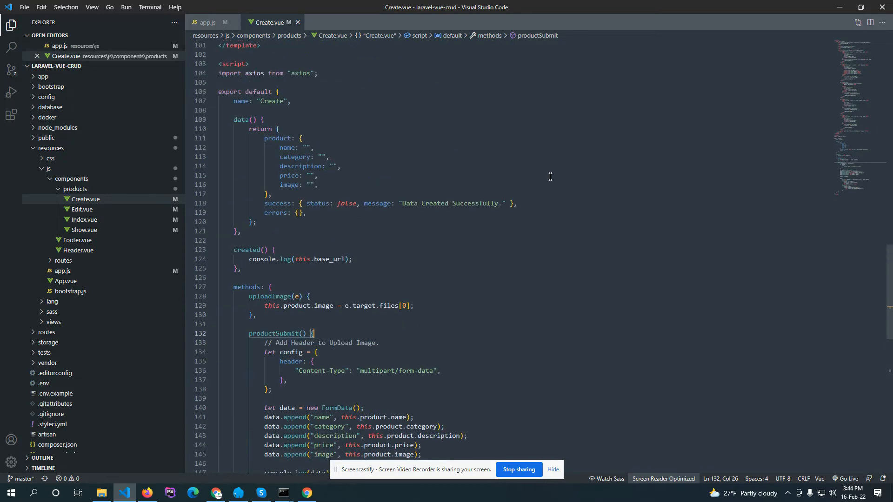
pyautogui.scroll(-3)
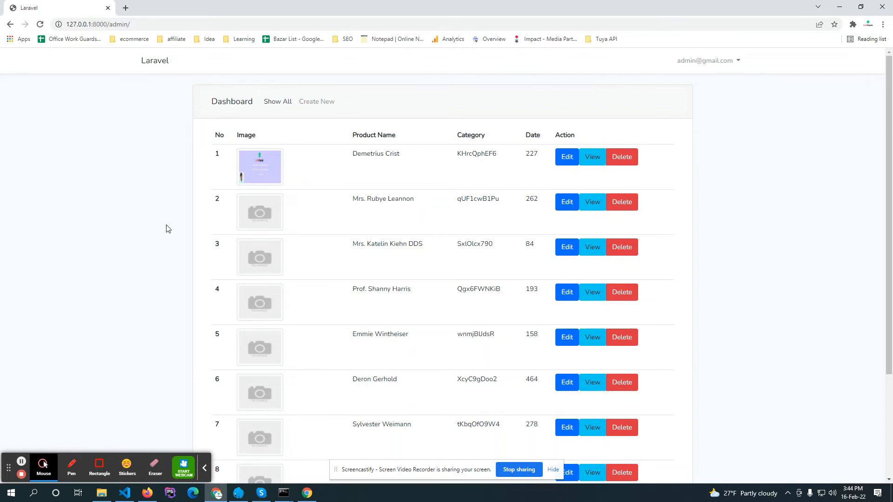
# Submit a test product priced 45 through Chrome's Create New Product form.
pyautogui.click(316, 101)
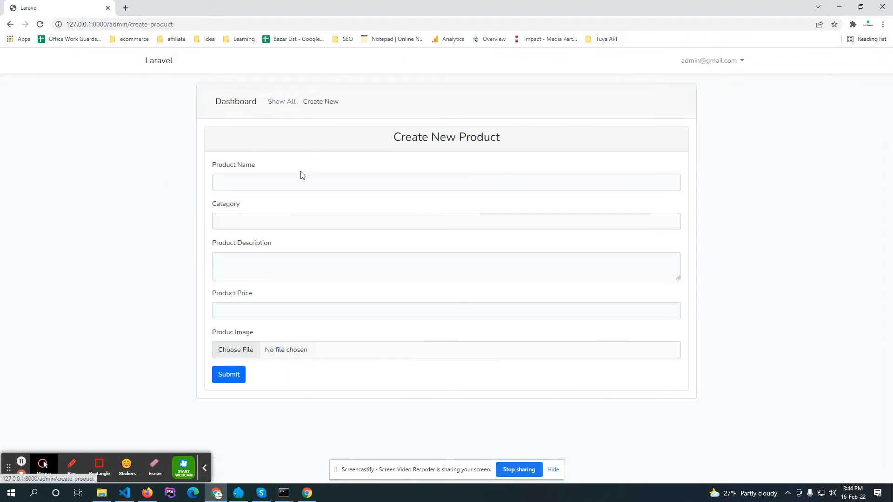
pyautogui.write('test')
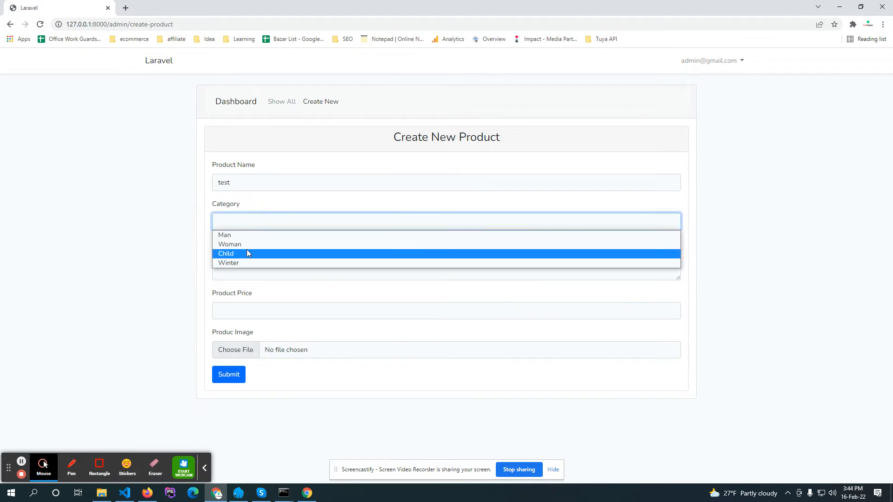
pyautogui.click(225, 253)
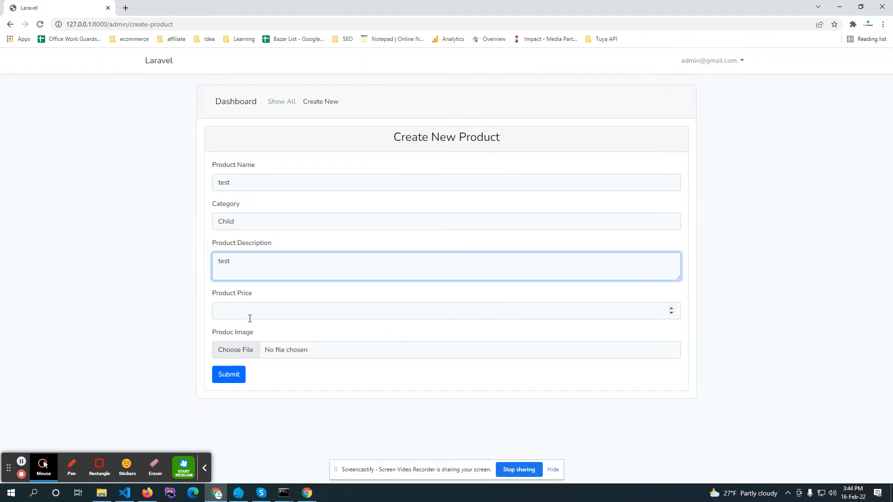
pyautogui.write('45')
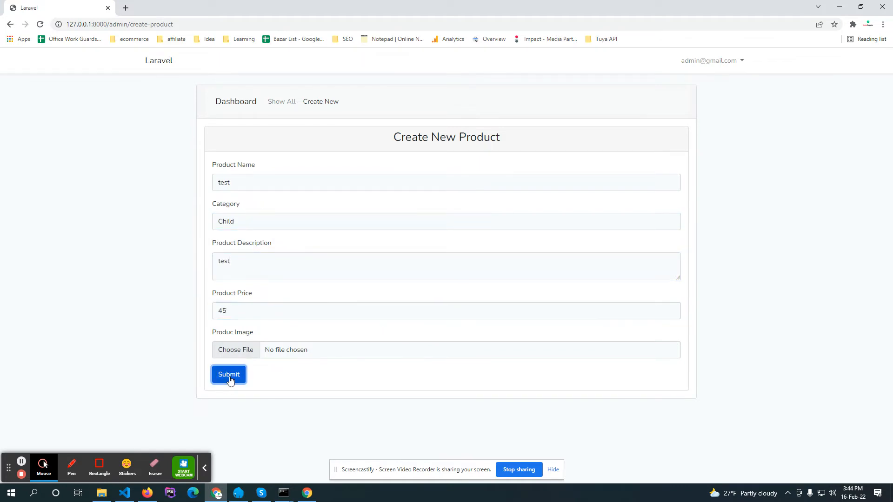
pyautogui.click(229, 374)
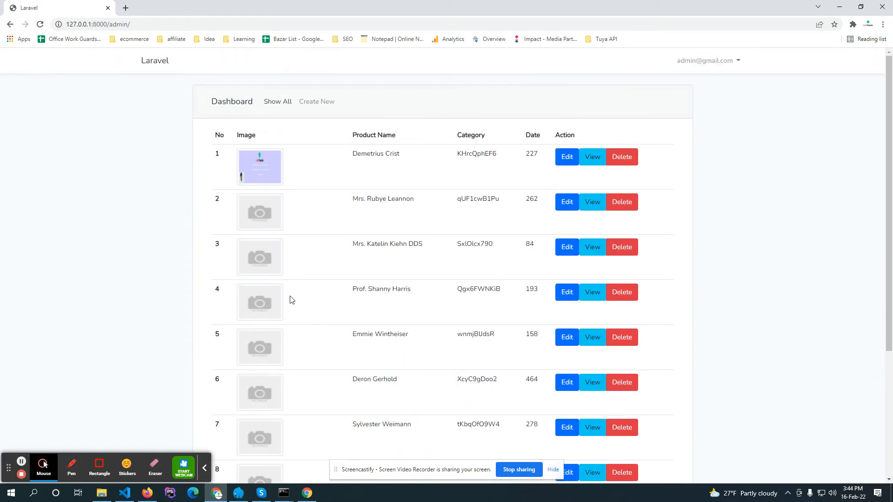
# Check Create.vue's axios.post uses this.base_url, then open Index.vue from the Explorer.
pyautogui.click(124, 493)
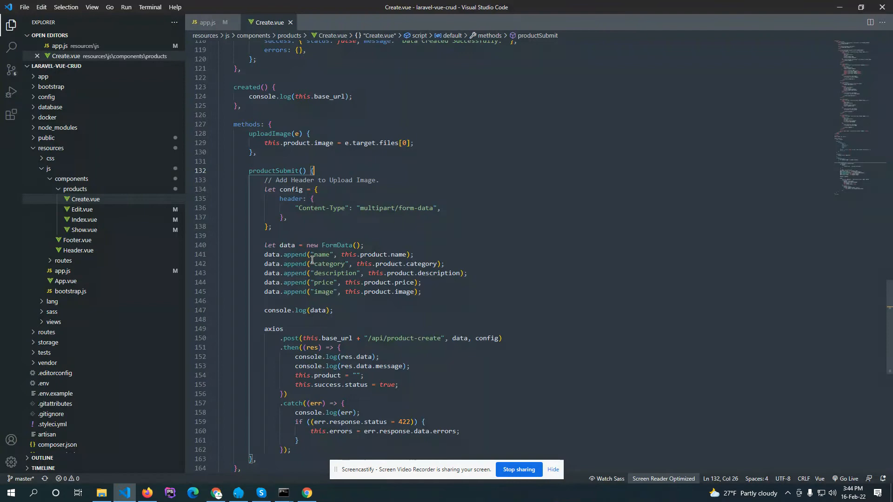
pyautogui.scroll(-3)
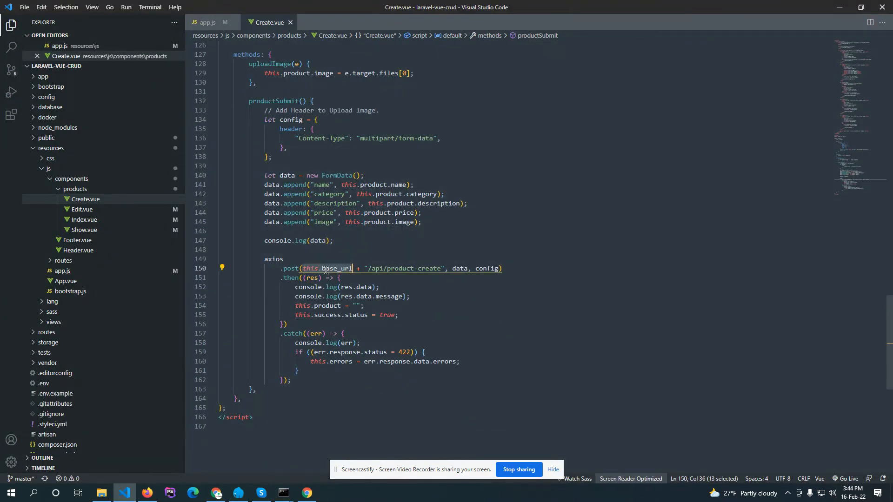
pyautogui.click(82, 230)
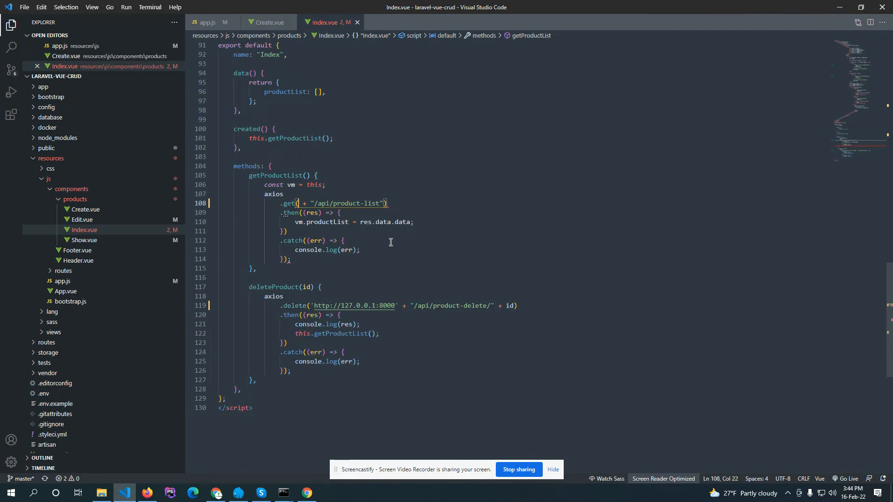
# Use this.base_url in Index.vue's get and delete requests, then open Edit.vue.
pyautogui.write('t')
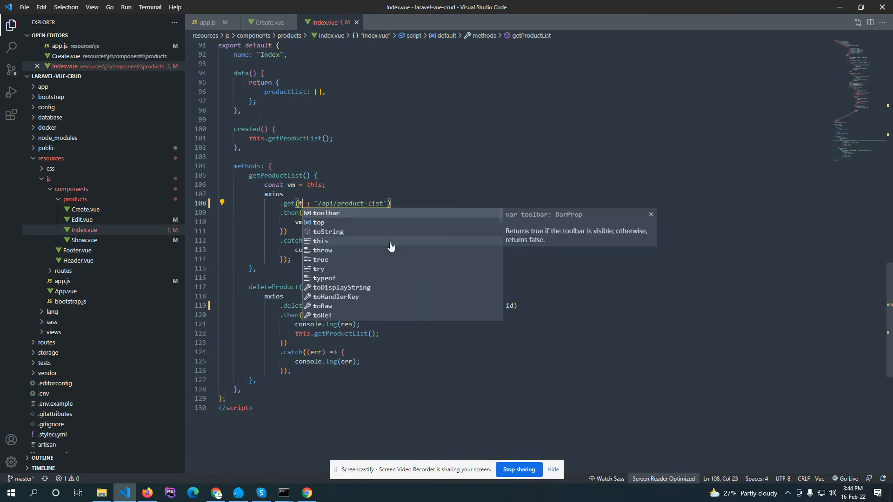
pyautogui.write('his.')
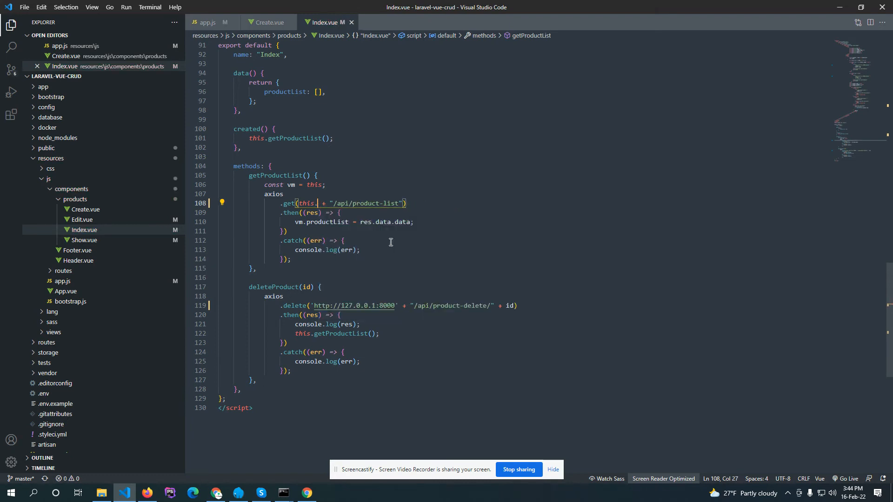
pyautogui.write('base_url')
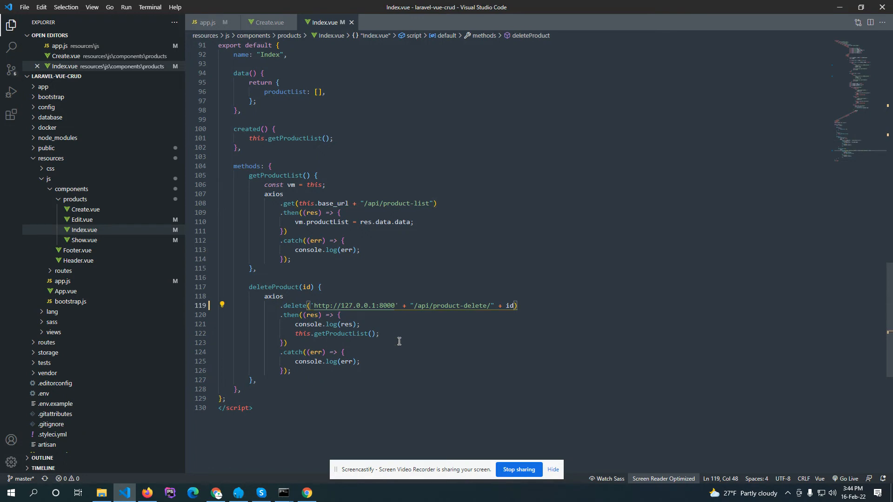
pyautogui.press('Backspace')
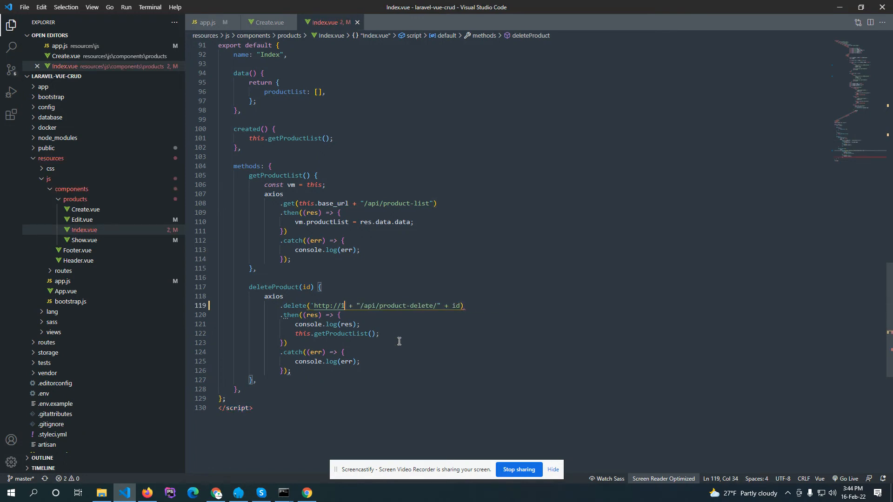
pyautogui.press('BackSpace')
pyautogui.write('this.base_url')
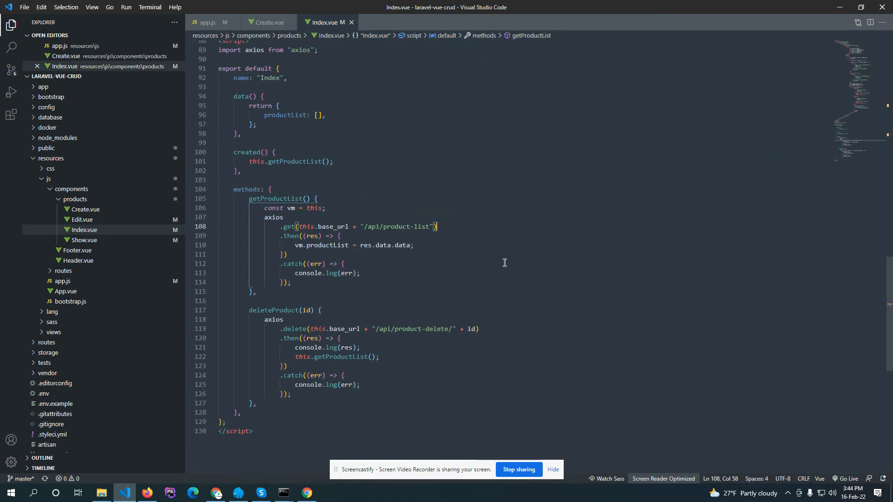
pyautogui.click(81, 230)
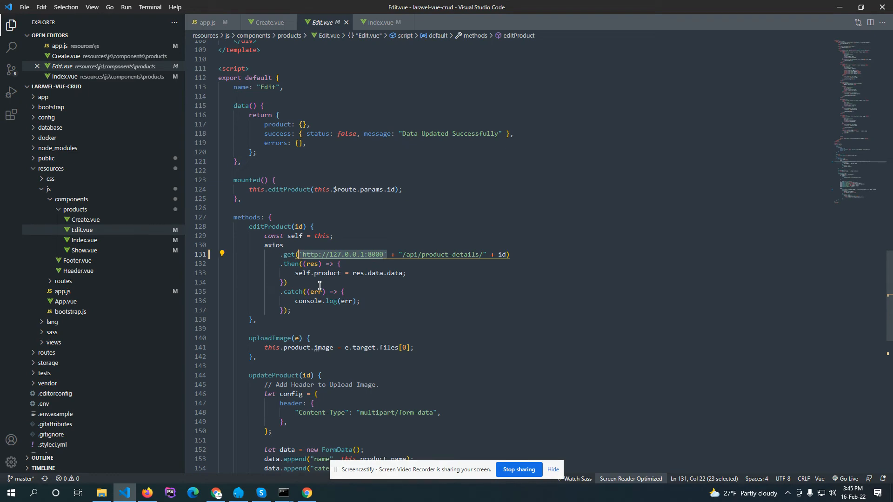
# Use this.base_url in Edit.vue's product-details get request, then open Show.vue.
pyautogui.write('this.base_url')
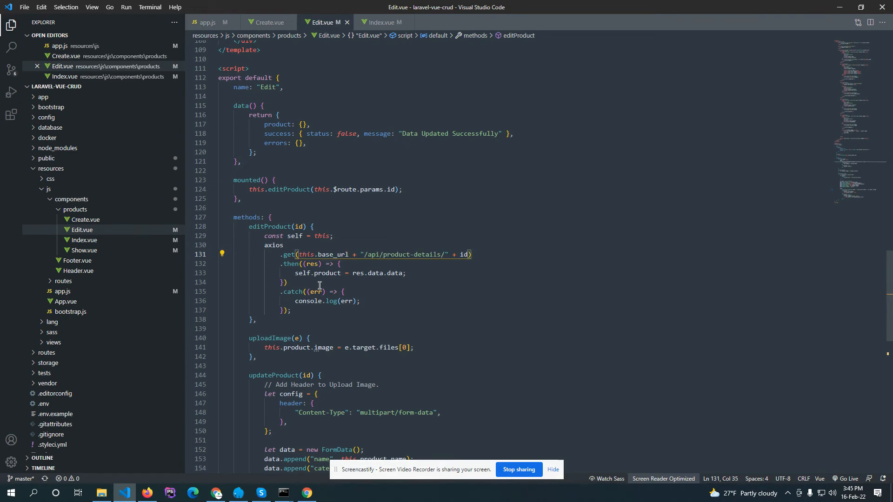
pyautogui.scroll(-3)
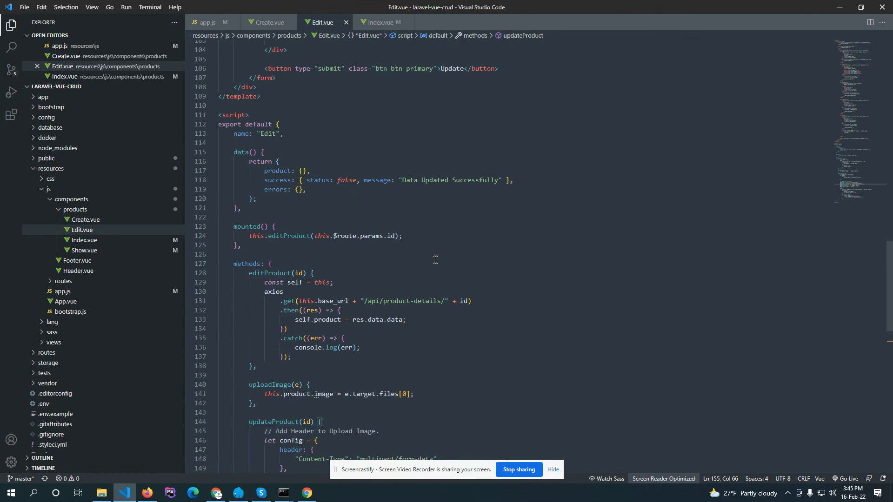
pyautogui.click(83, 261)
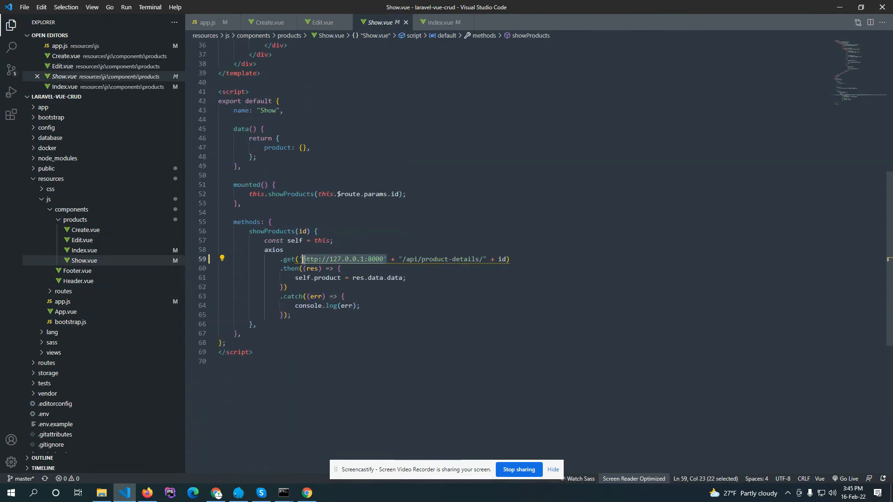
pyautogui.press('Delete')
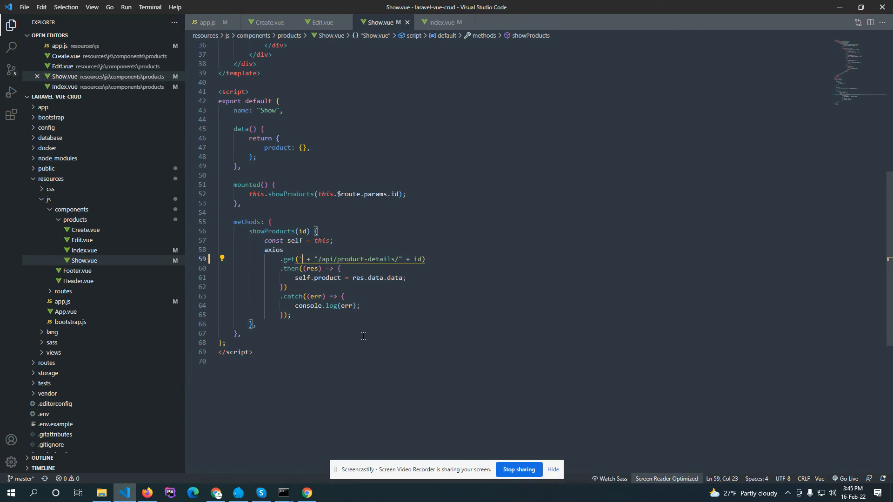
pyautogui.write('this.base_url')
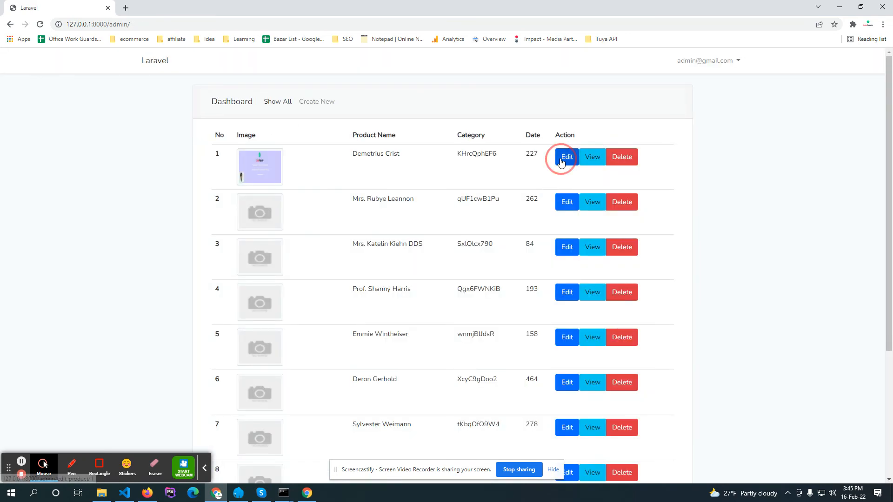
# Open the first product's edit page on the dashboard, then minimize Chrome to return to VS Code.
pyautogui.click(566, 157)
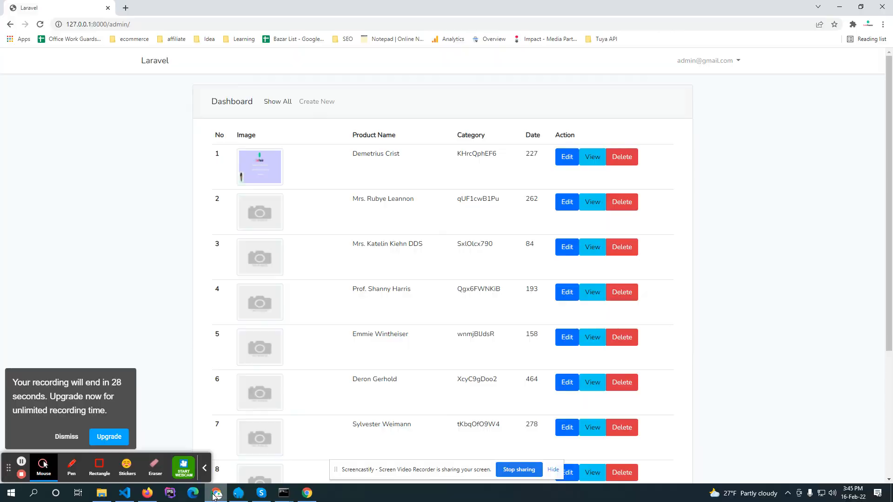
pyautogui.click(124, 493)
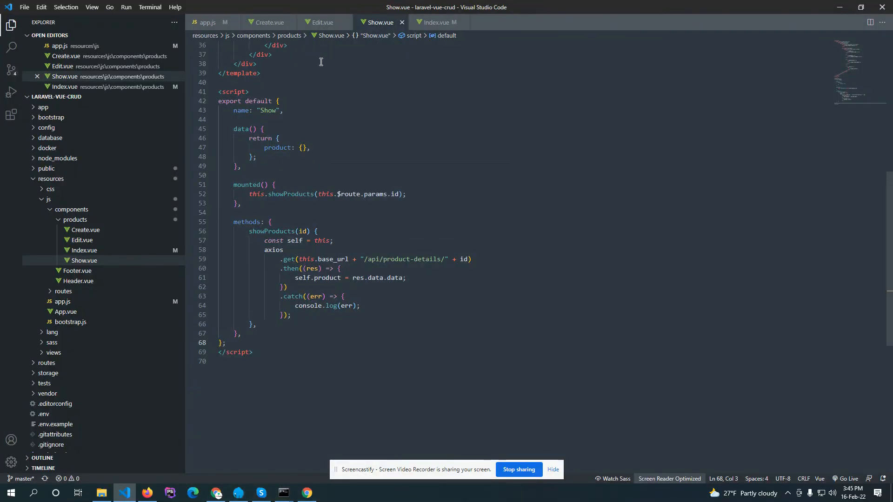
pyautogui.click(207, 23)
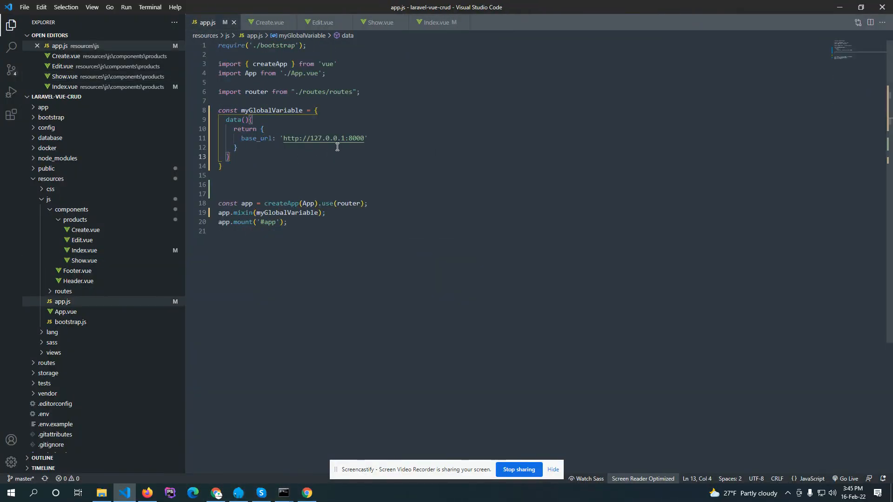
pyautogui.click(365, 137)
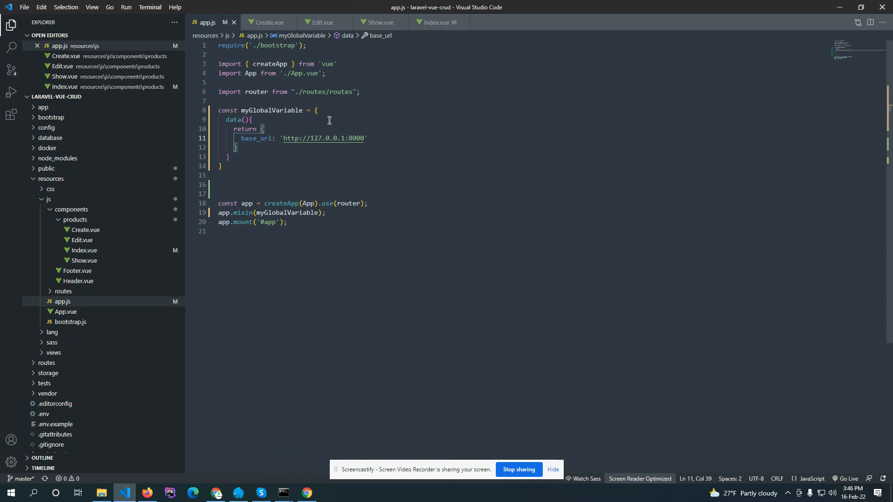
pyautogui.moveTo(466, 171)
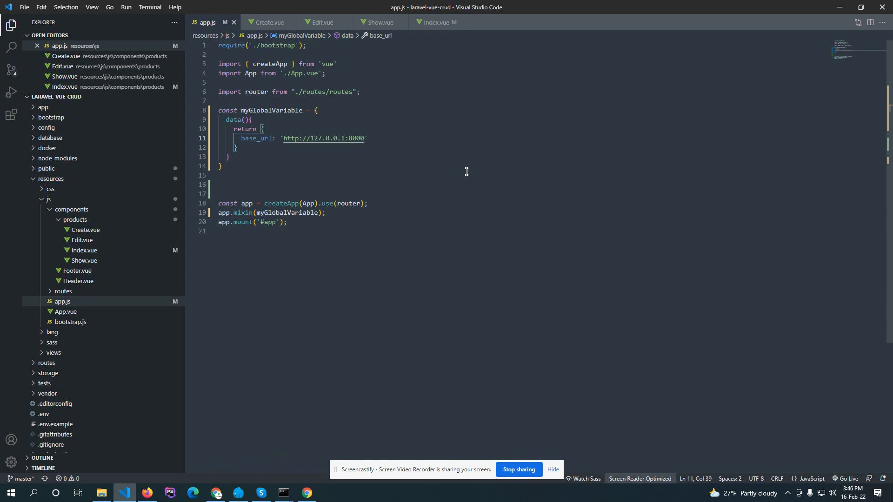
pyautogui.moveTo(435, 125)
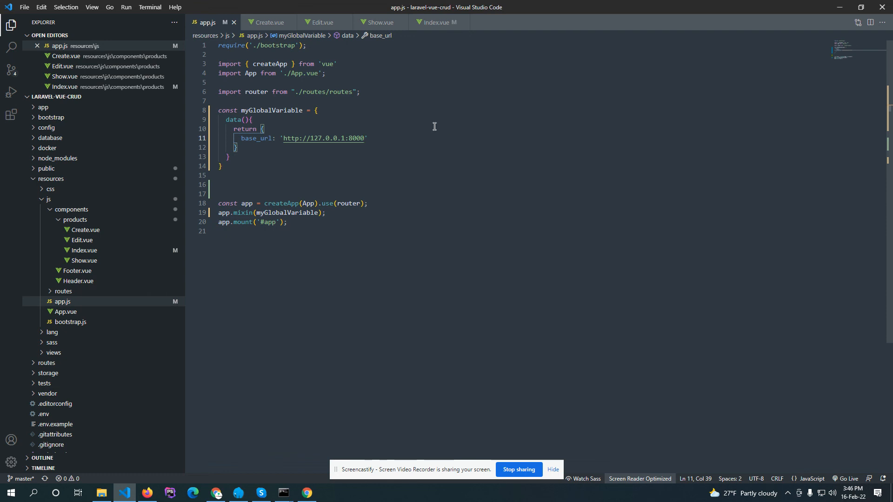